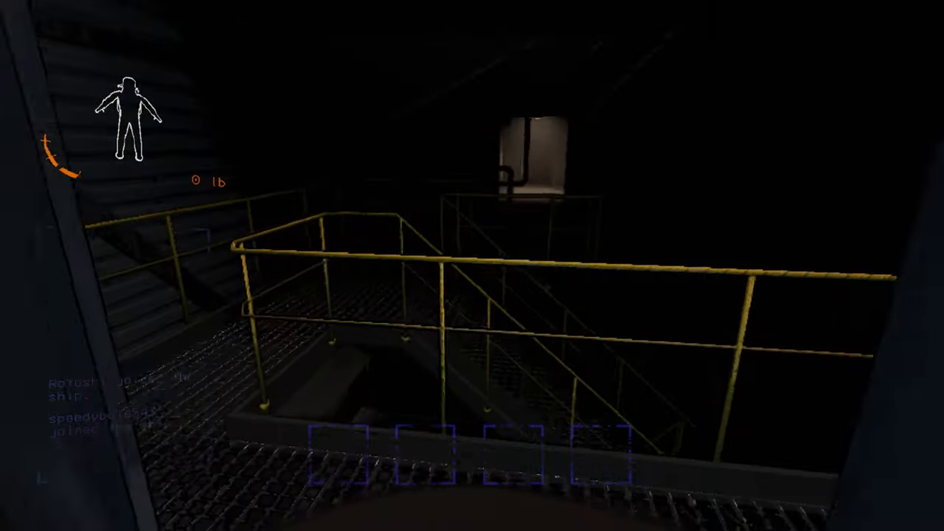
Walk back into the ship and interact with the radar monitor tracking a crewmate
{"action": "key", "text": "Alt+z"}
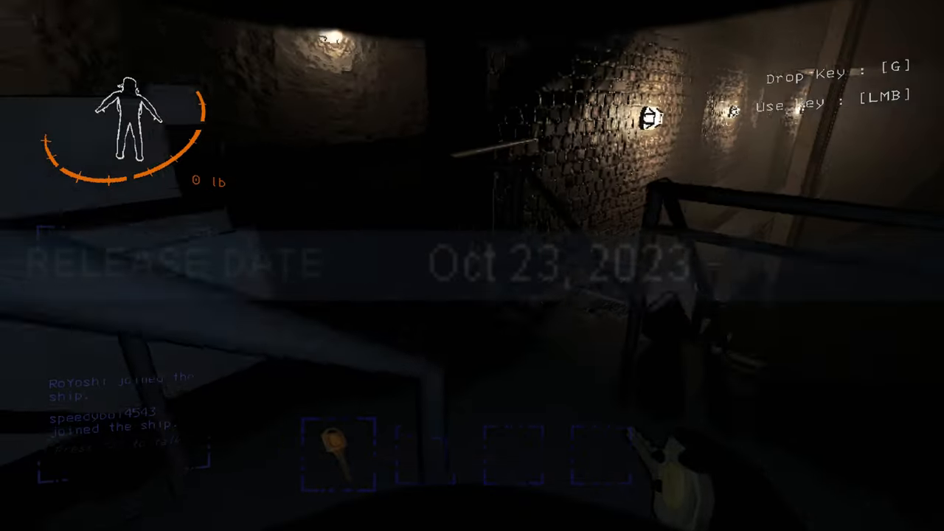
{"action": "mouse_move", "coordinate": [472, 266]}
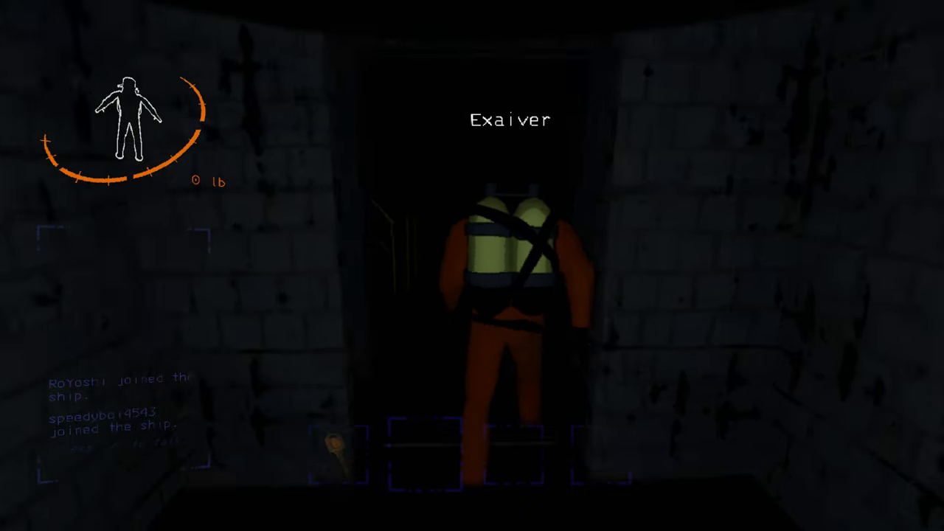
{"action": "mouse_move", "coordinate": [472, 266]}
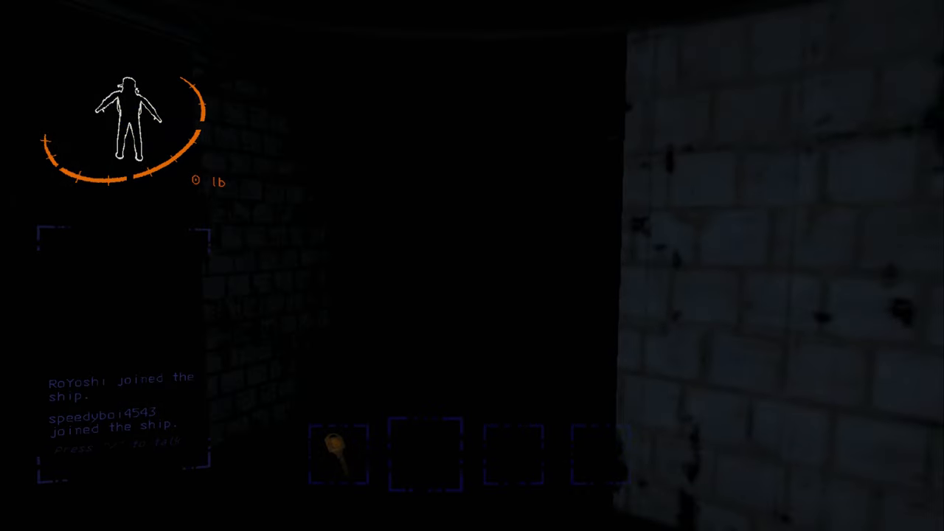
{"action": "mouse_move", "coordinate": [472, 266]}
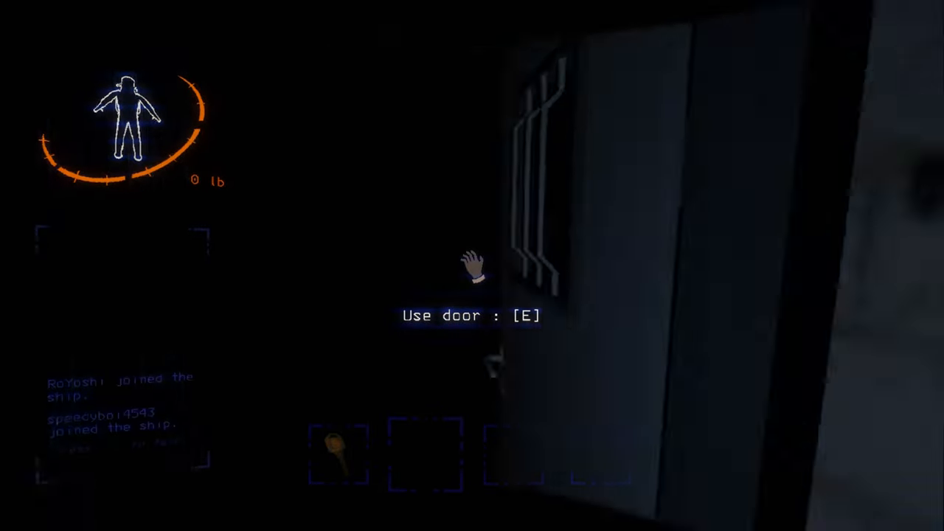
{"action": "key", "text": "e"}
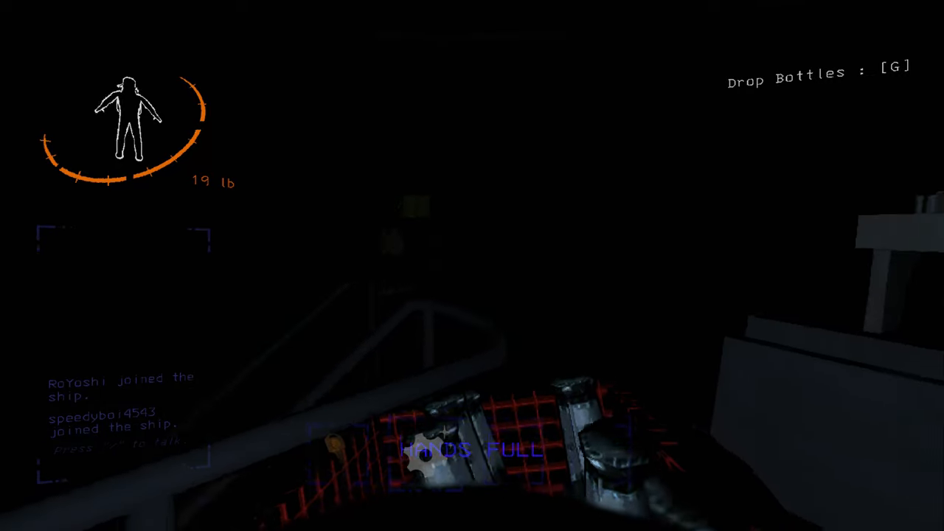
{"action": "mouse_move", "coordinate": [472, 266]}
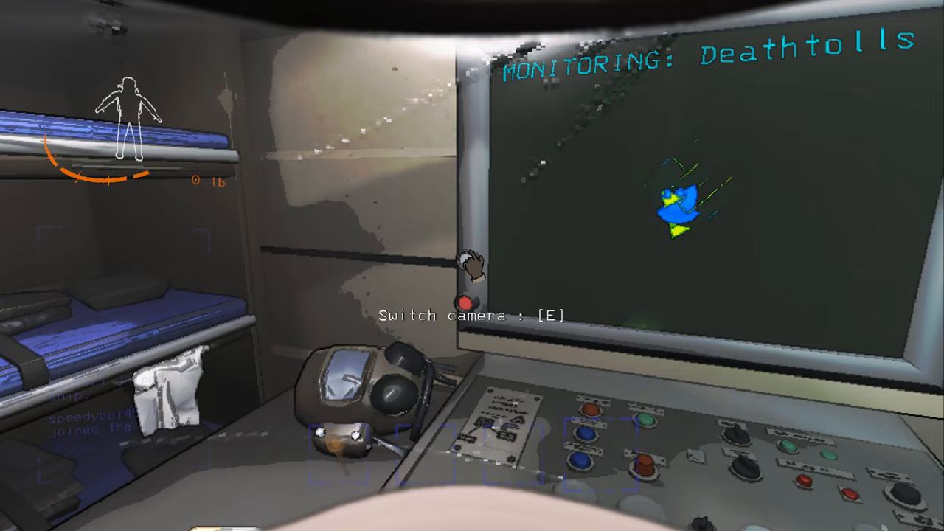
Step back from the terminal and bring up the Windows Start menu over the game
{"action": "left_click", "coordinate": [467, 301]}
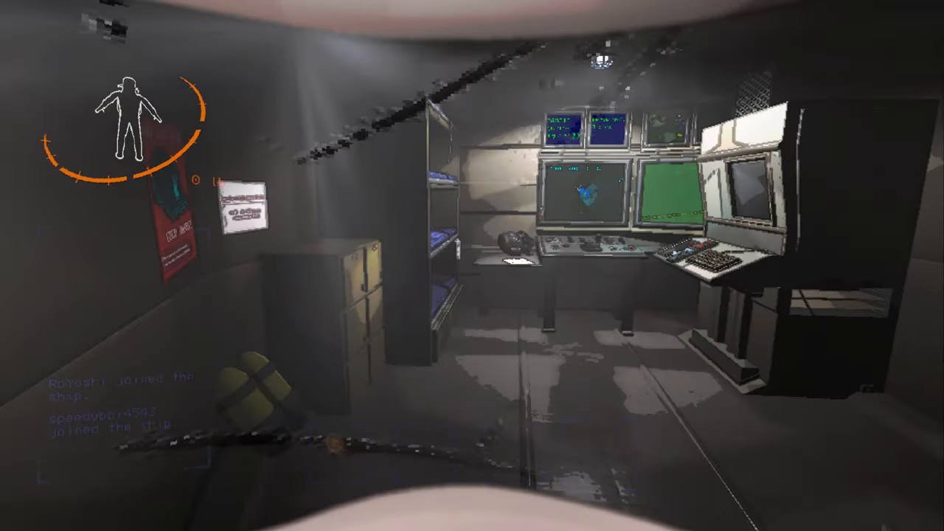
{"action": "left_click", "coordinate": [9, 524]}
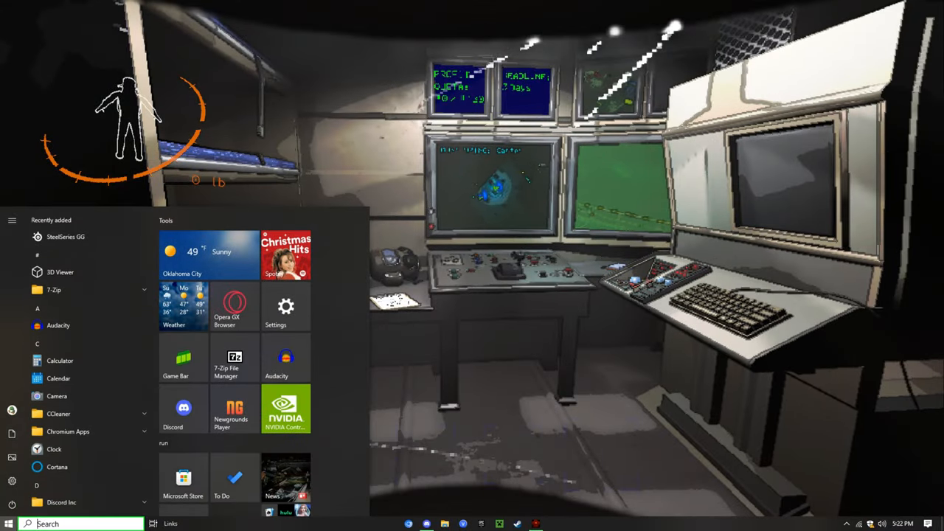